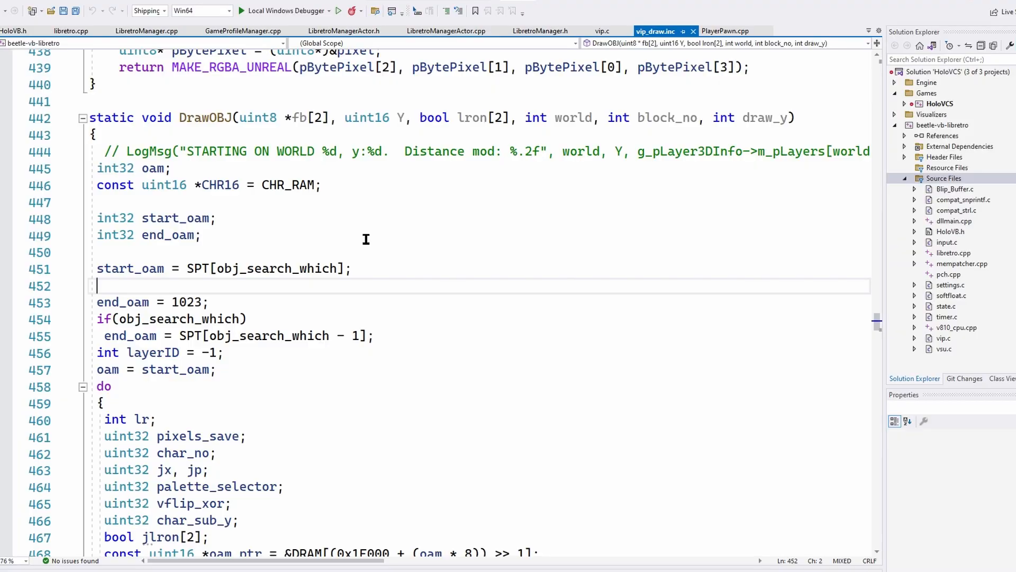
mouse_move(351, 252)
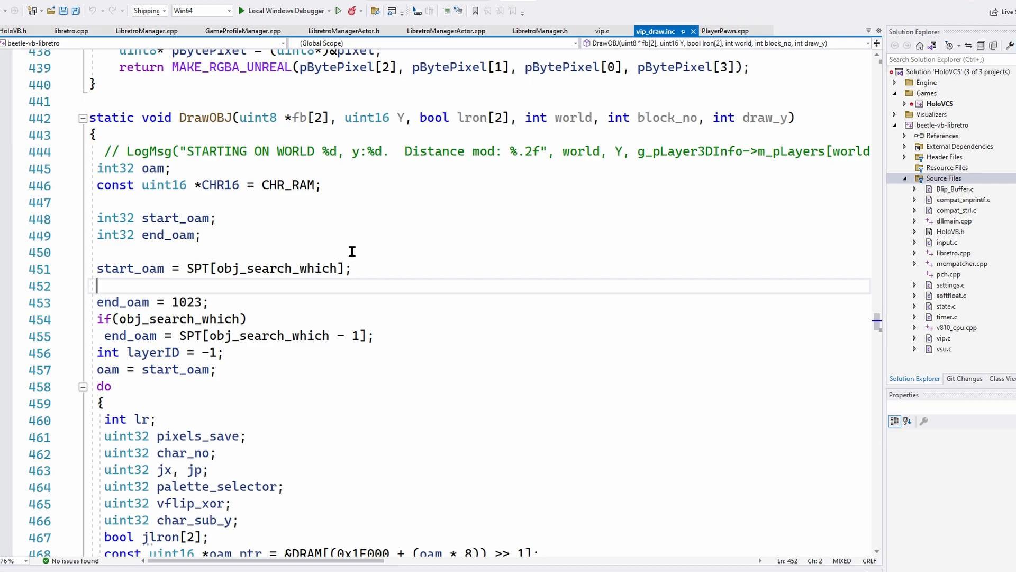
scroll("down", 3)
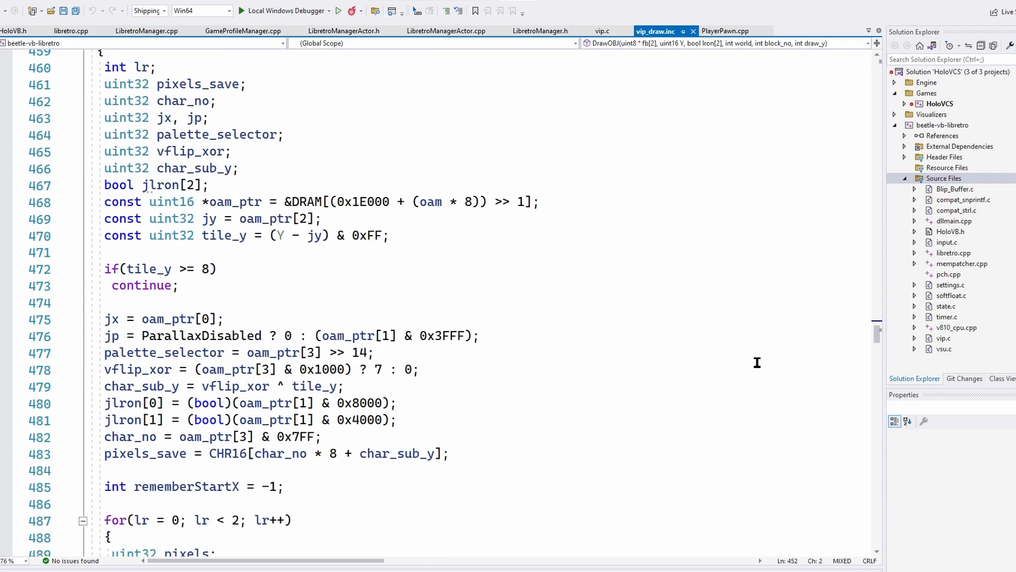
scroll("down", 3)
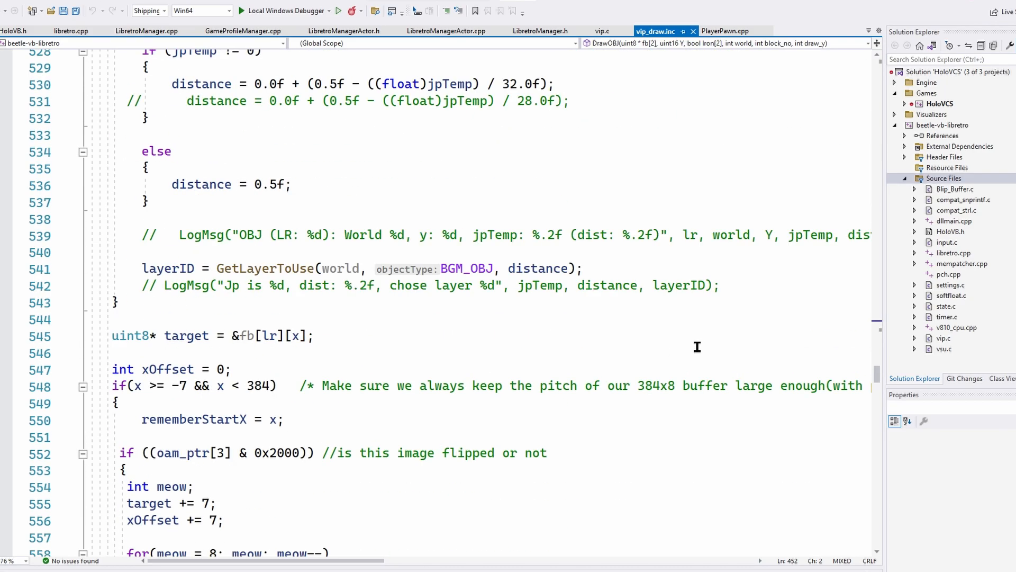
scroll("down", 3)
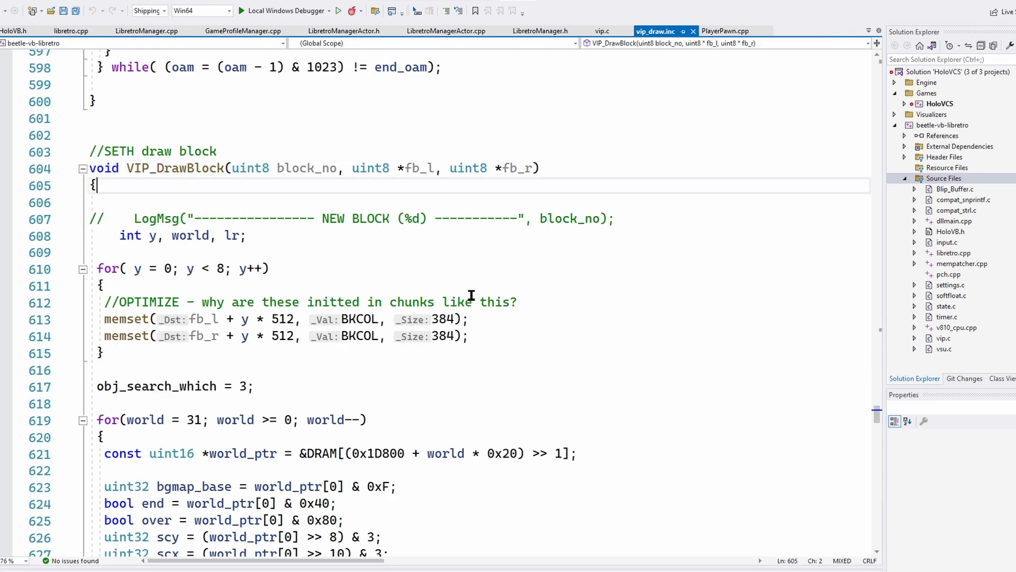
scroll("down", 3)
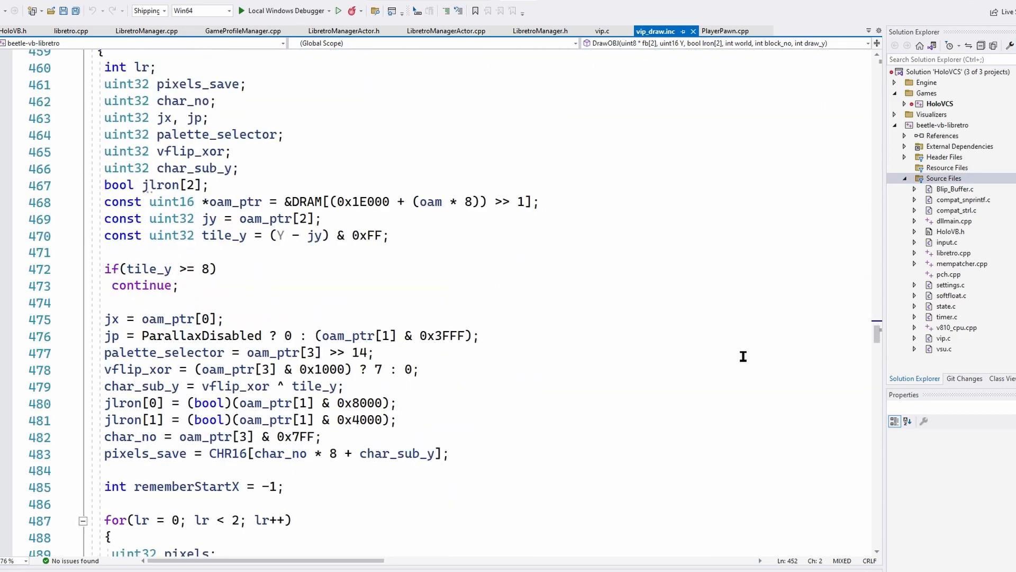
scroll("down", 3)
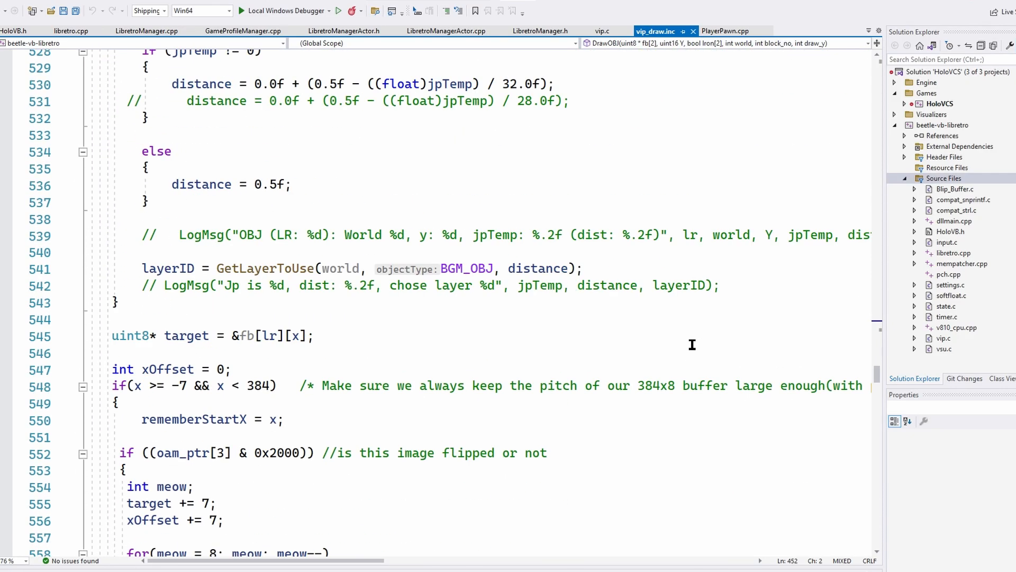